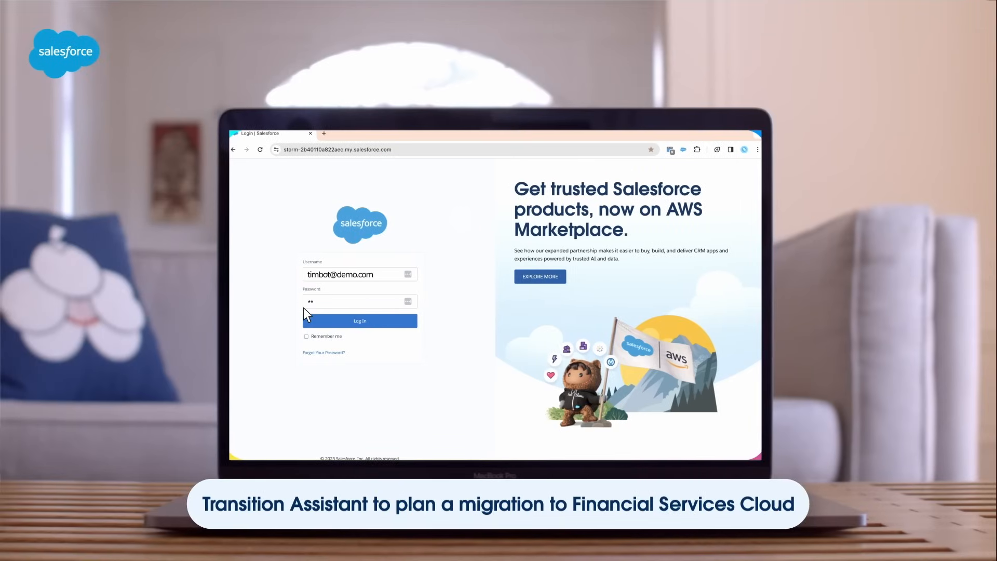
Step: Log in and set the agent's Omni-Channel status to All - Available
{"action": "left_click", "coordinate": [360, 320]}
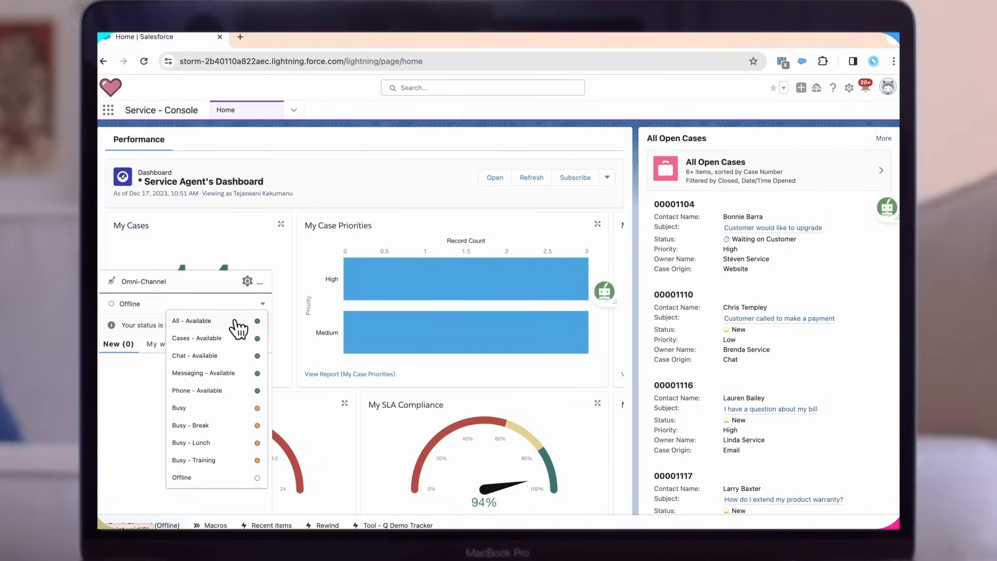
{"action": "left_click", "coordinate": [192, 320]}
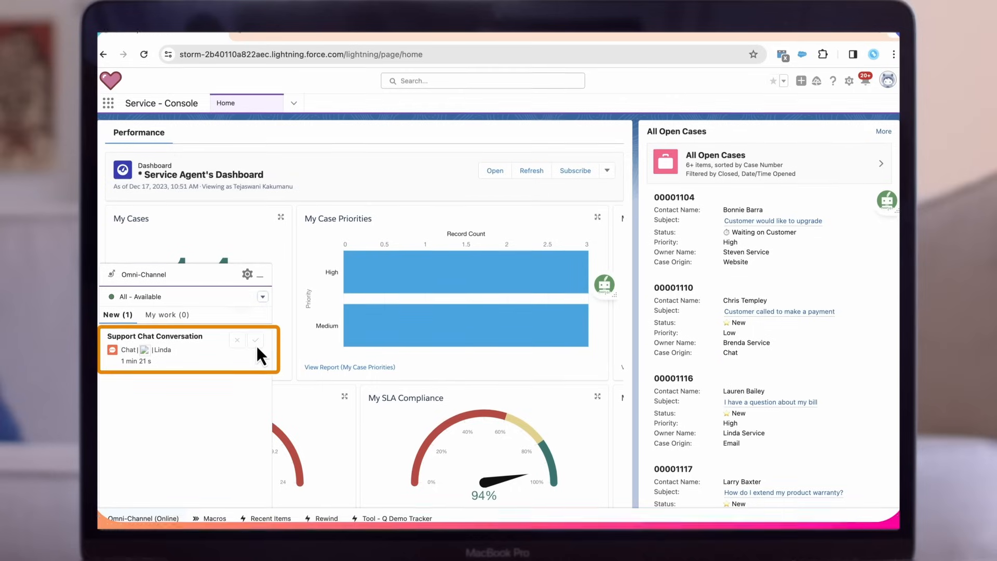
Step: Accept Linda's chat and review the Installation error case details, back at the top
{"action": "left_click", "coordinate": [256, 339]}
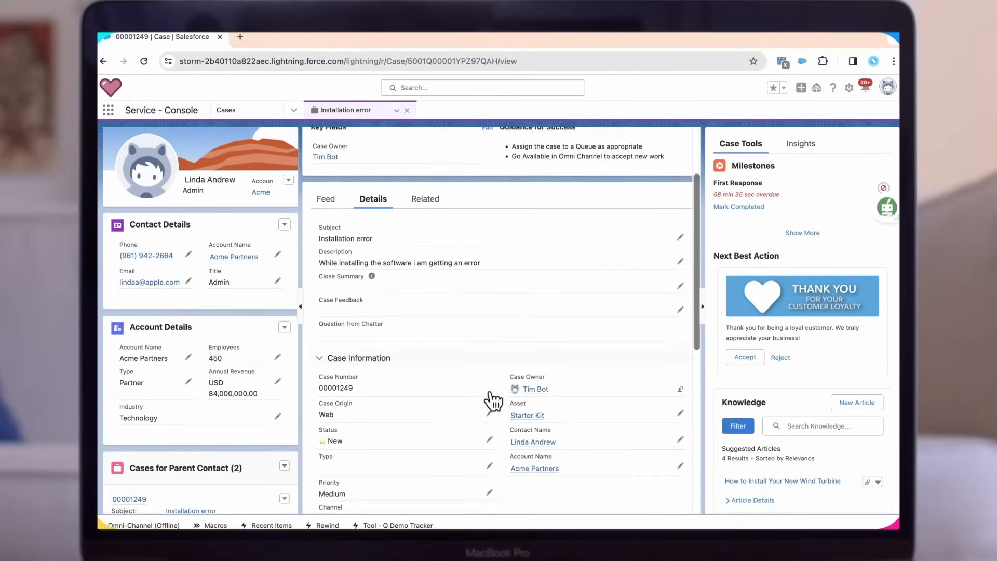
{"action": "scroll", "scroll_direction": "down", "scroll_amount": 3}
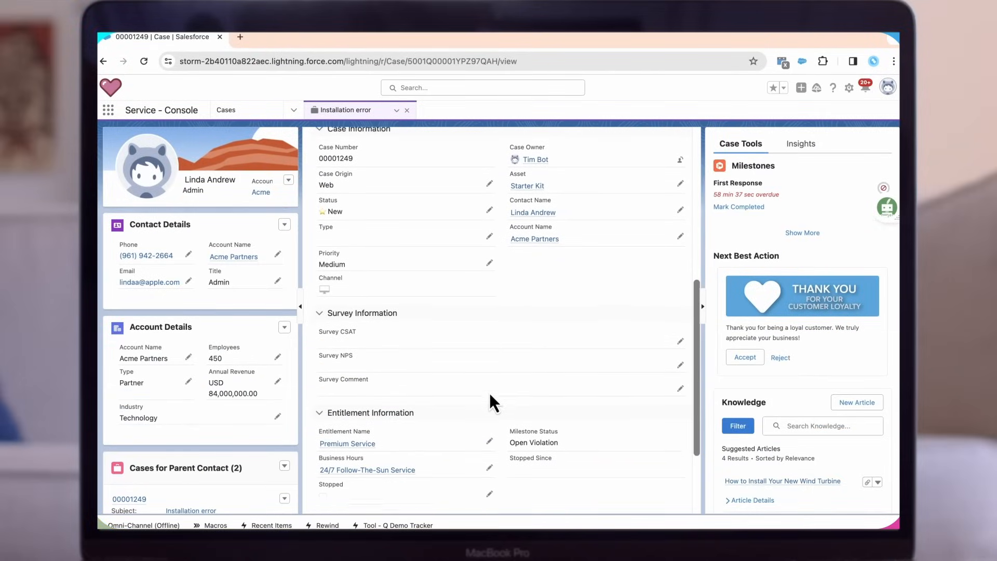
{"action": "scroll", "scroll_direction": "down", "scroll_amount": 3}
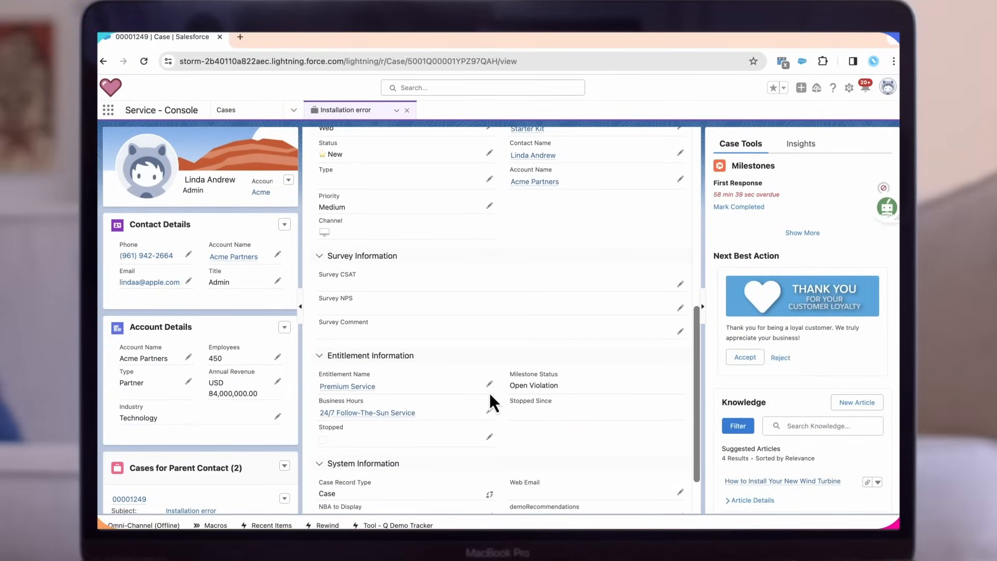
{"action": "left_click", "coordinate": [407, 320]}
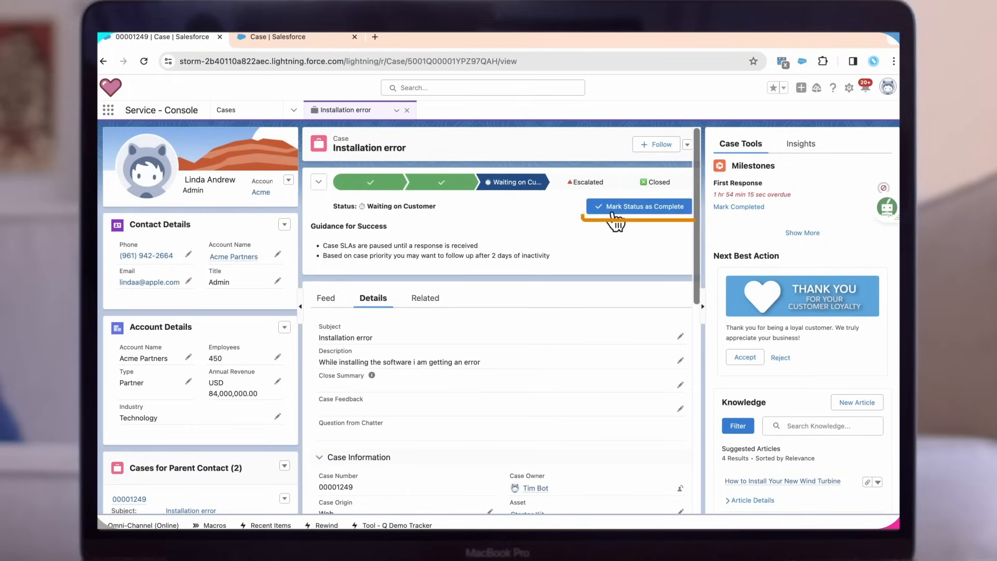
Step: Advance the Installation error case's status to Escalated
{"action": "left_click", "coordinate": [638, 207]}
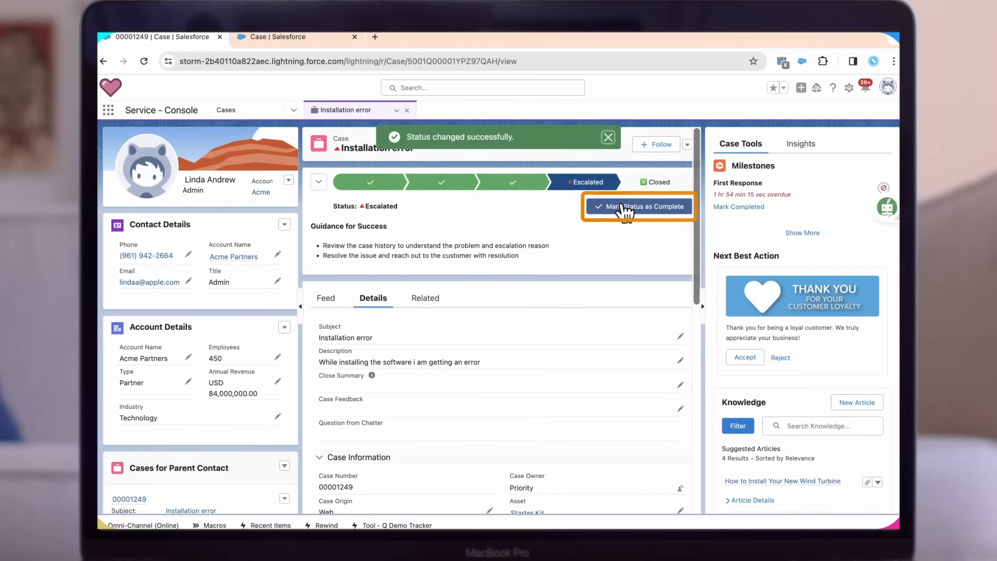
{"action": "left_click", "coordinate": [638, 206]}
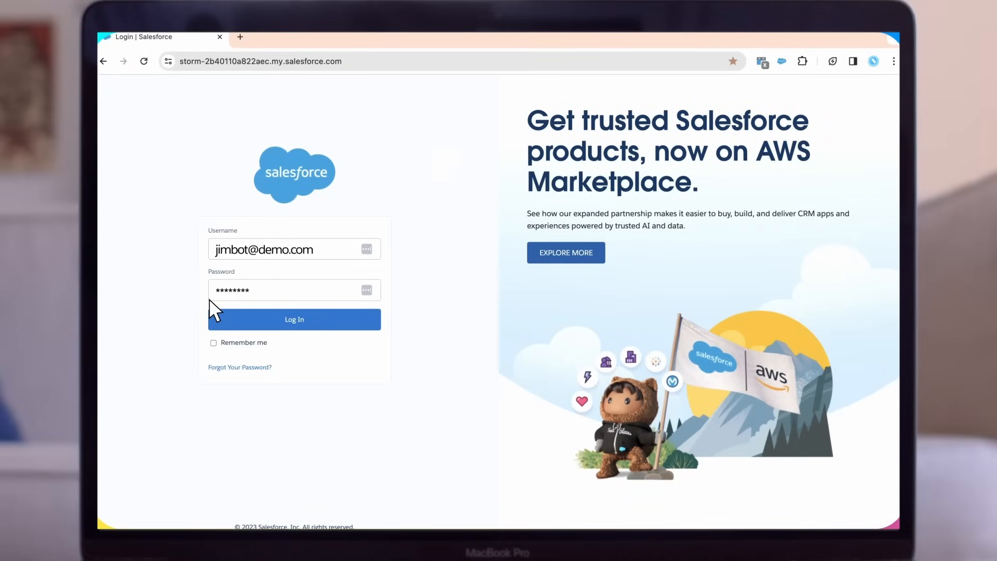
Step: Log back in and switch the console to the Omni Supervisor page
{"action": "left_click", "coordinate": [294, 318]}
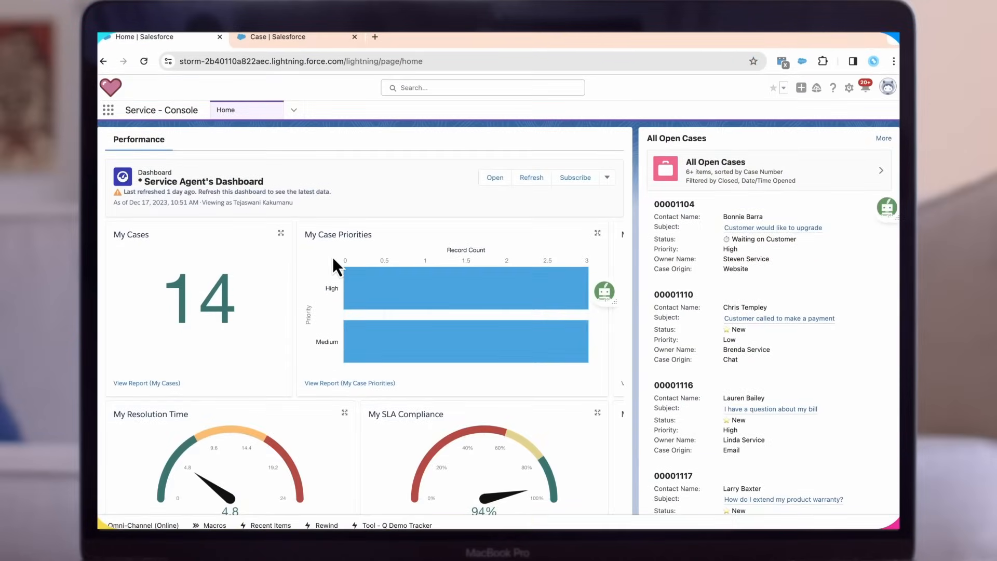
{"action": "mouse_move", "coordinate": [294, 125]}
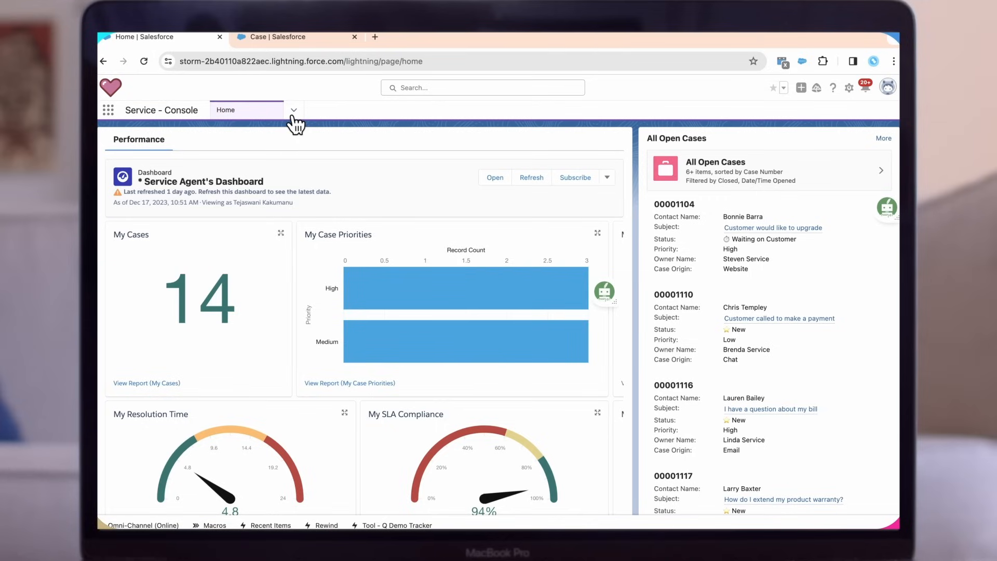
{"action": "left_click", "coordinate": [293, 109]}
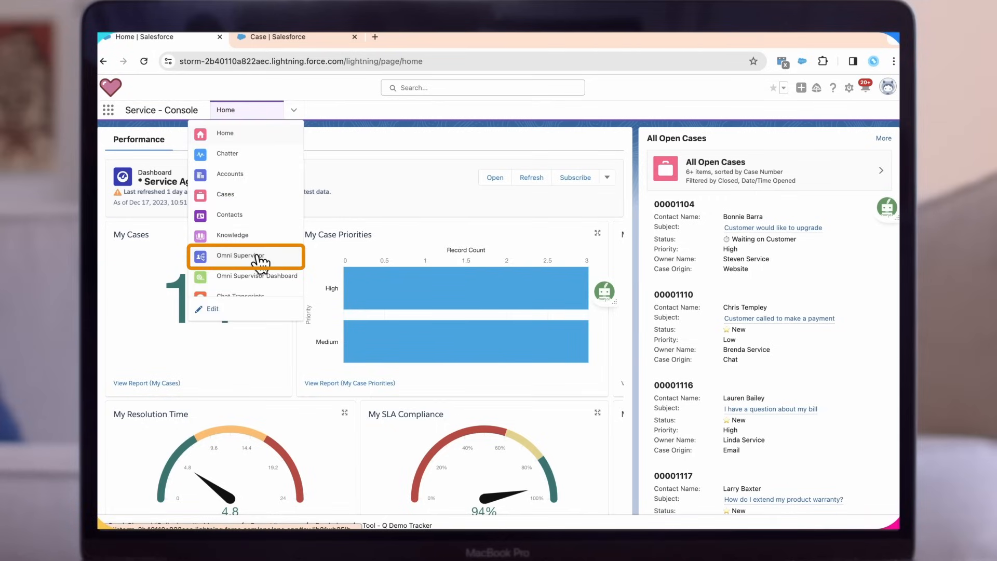
{"action": "left_click", "coordinate": [240, 256]}
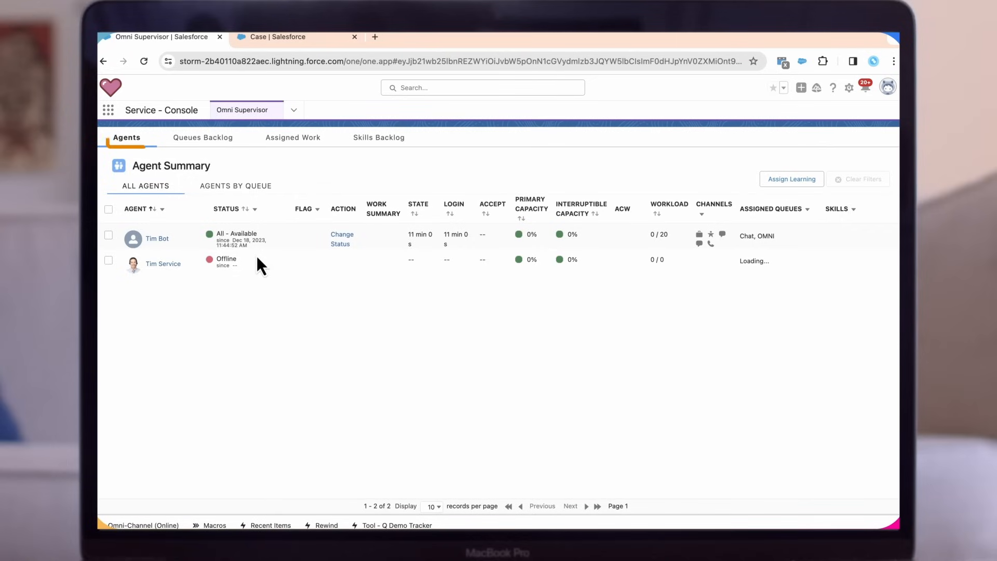
Step: Review the Queues Backlog, Assigned Work and Agents tabs, then open Omni-Channel Performance
{"action": "left_click", "coordinate": [202, 137]}
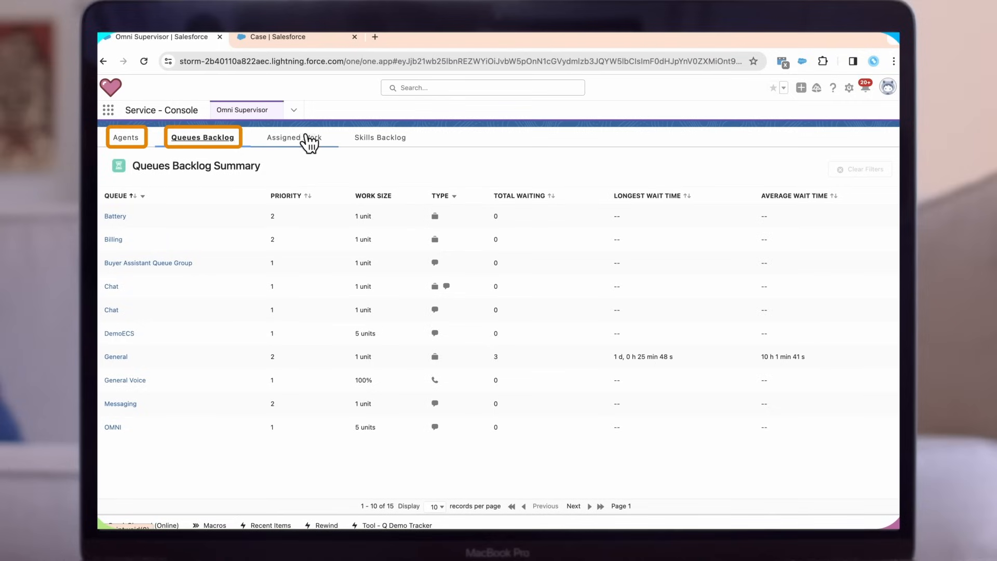
{"action": "left_click", "coordinate": [294, 136]}
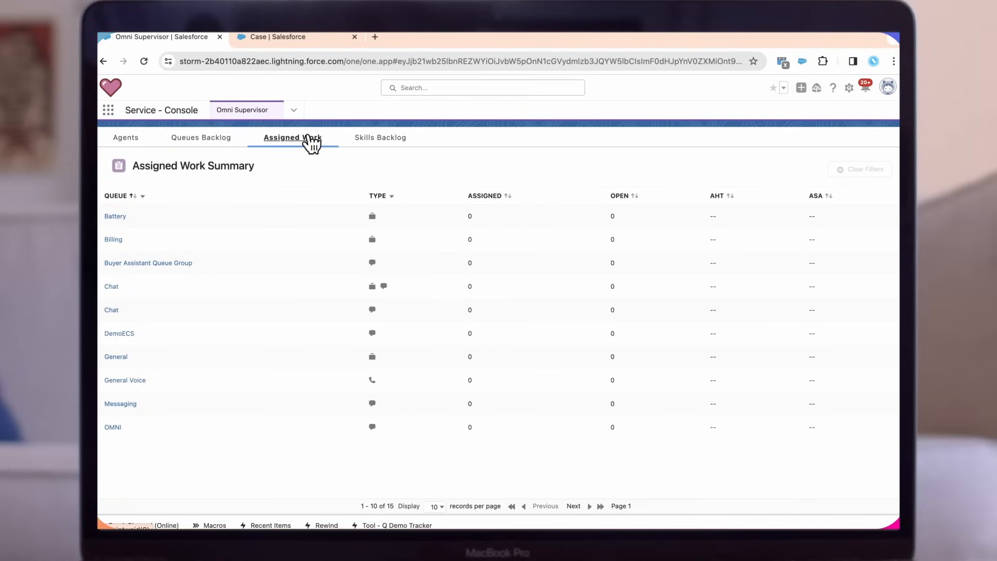
{"action": "mouse_move", "coordinate": [134, 159]}
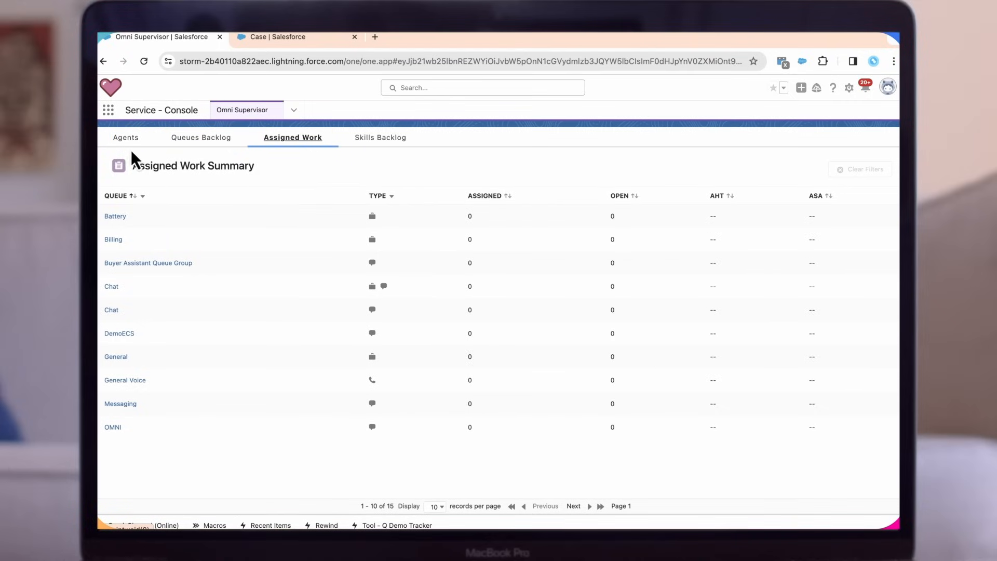
{"action": "left_click", "coordinate": [125, 137]}
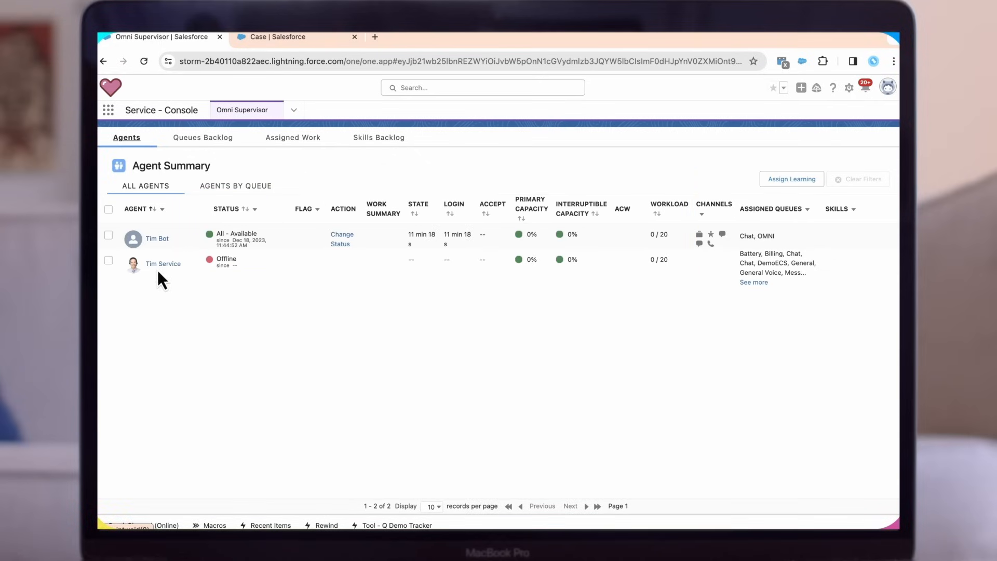
{"action": "left_click", "coordinate": [156, 239]}
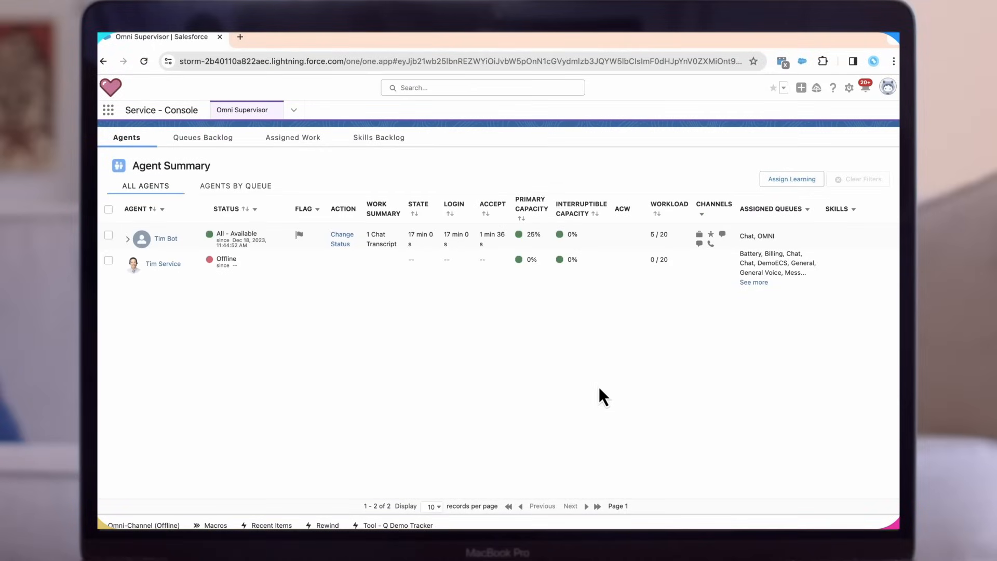
{"action": "left_click", "coordinate": [128, 239]}
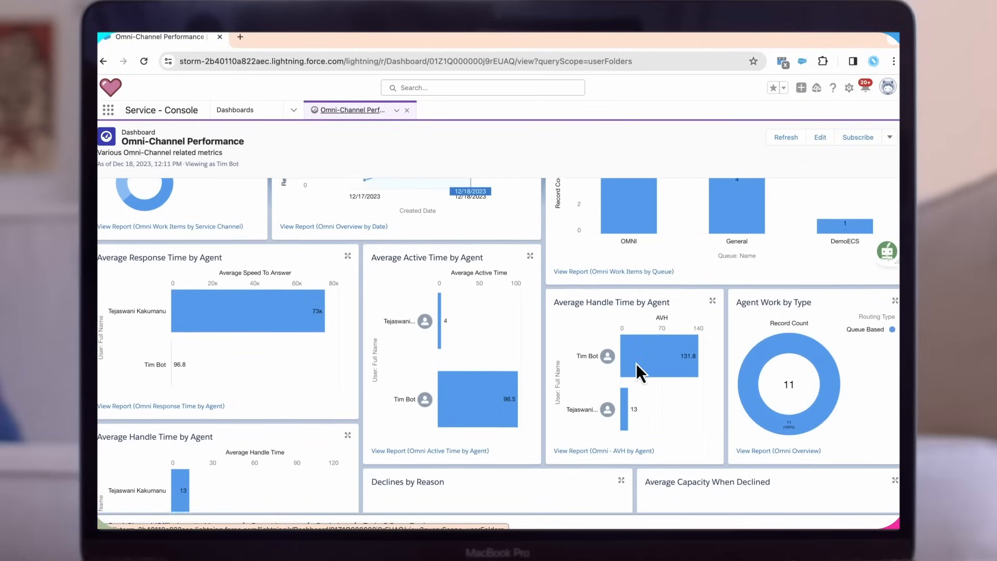
Step: Scroll through the Omni-Channel Performance dashboard's response, active and handle time charts
{"action": "scroll", "scroll_direction": "down", "scroll_amount": 3}
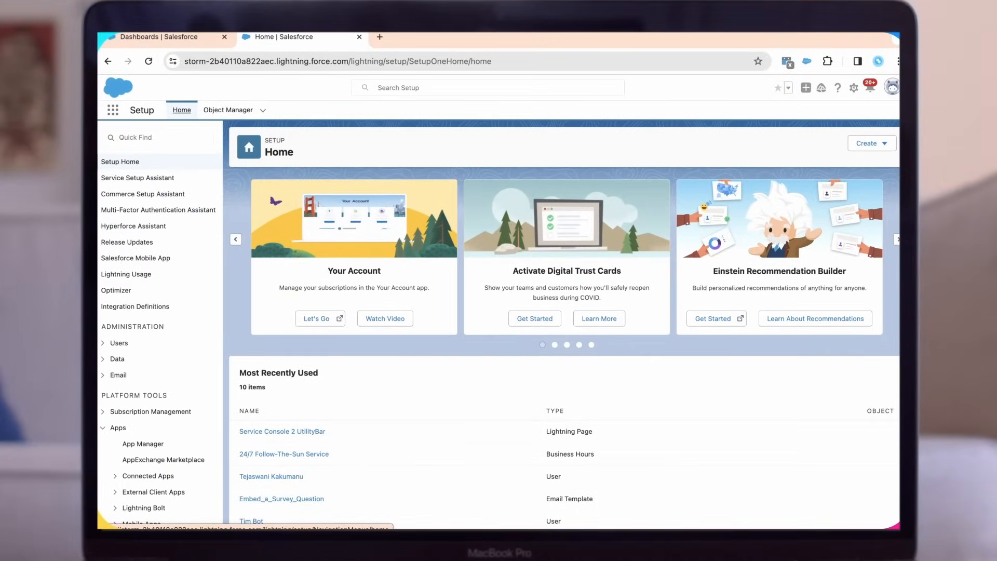
Step: In App Manager, add an Omni-Channel utility item to Service - Console and save
{"action": "type", "text": "App manager"}
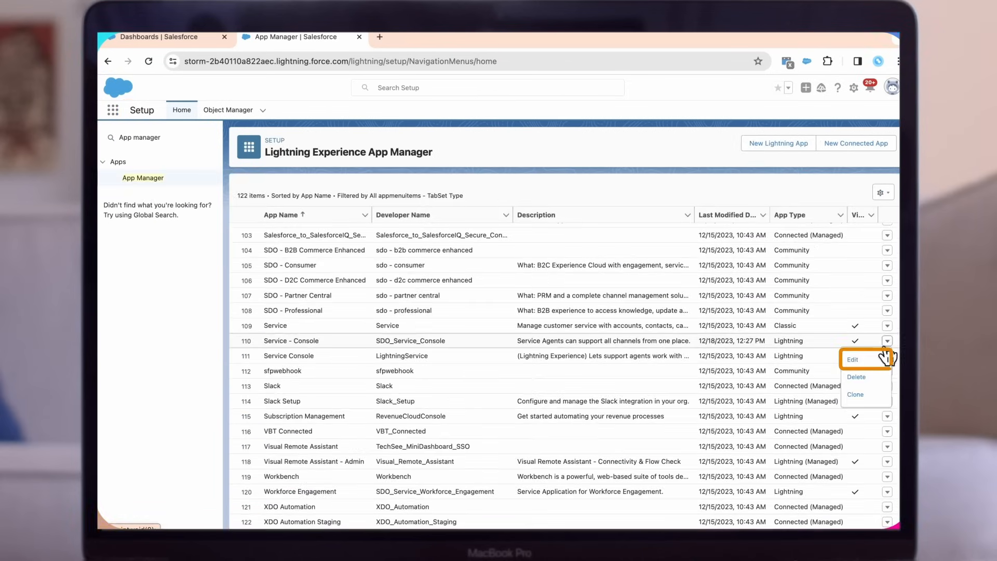
{"action": "left_click", "coordinate": [851, 360]}
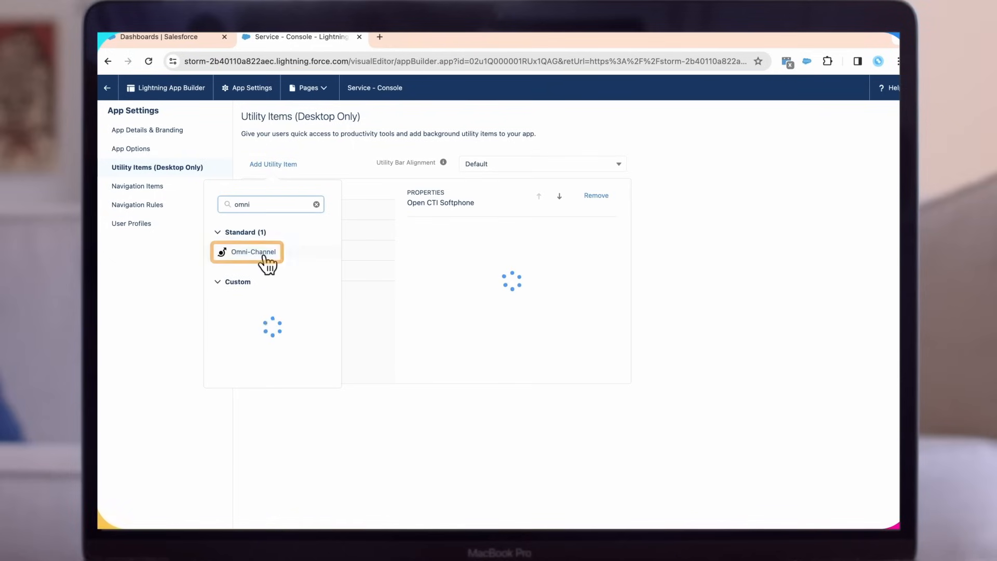
{"action": "left_click", "coordinate": [253, 252]}
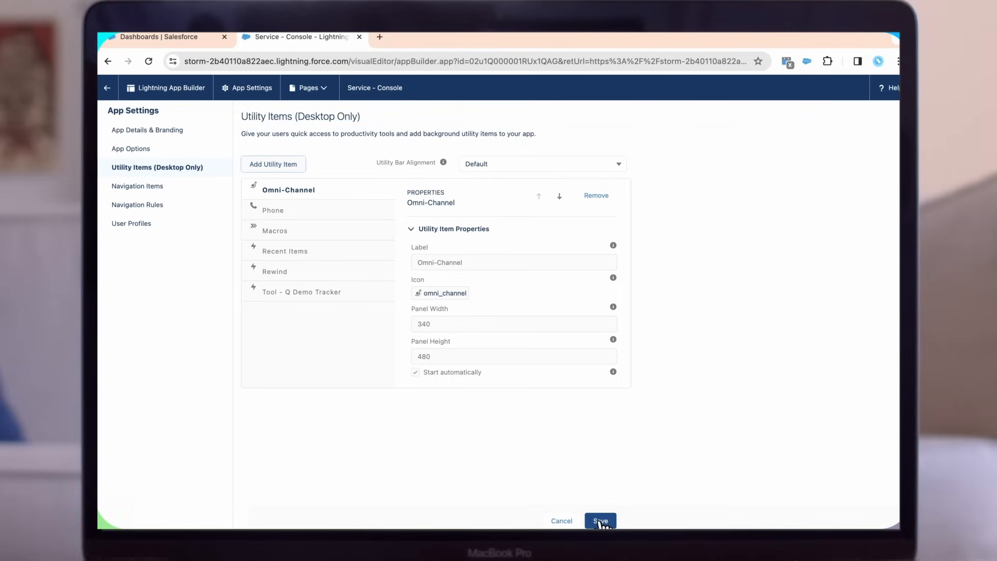
{"action": "left_click", "coordinate": [599, 520]}
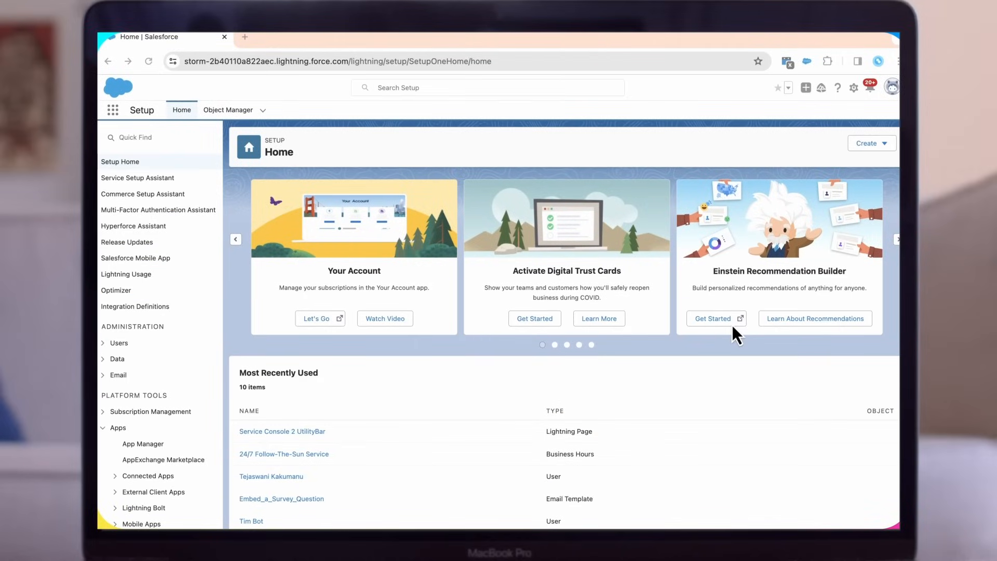
{"action": "mouse_move", "coordinate": [854, 88]}
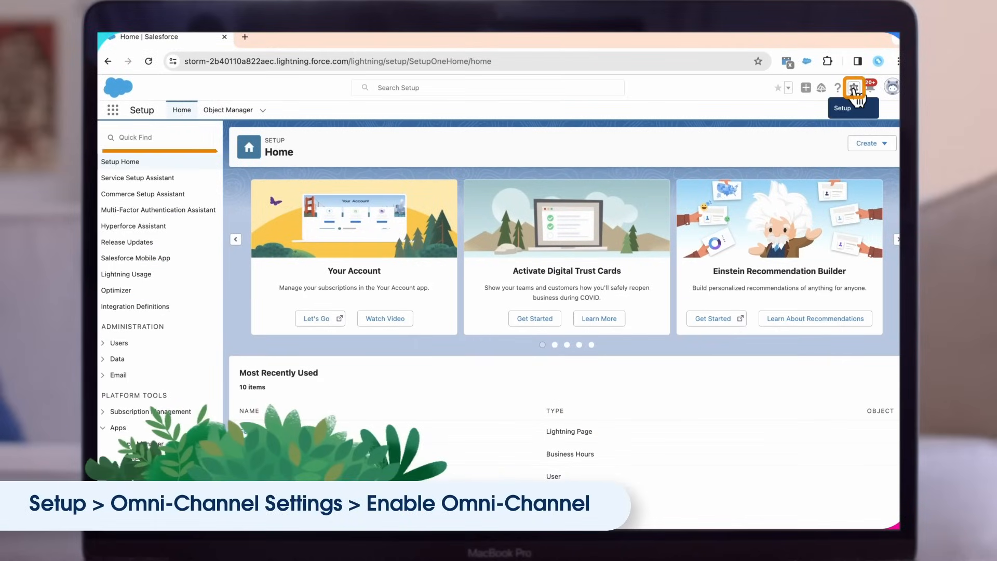
Step: Enable Omni-Channel and its routing options on the Omni-Channel Settings page and save
{"action": "type", "text": "omni"}
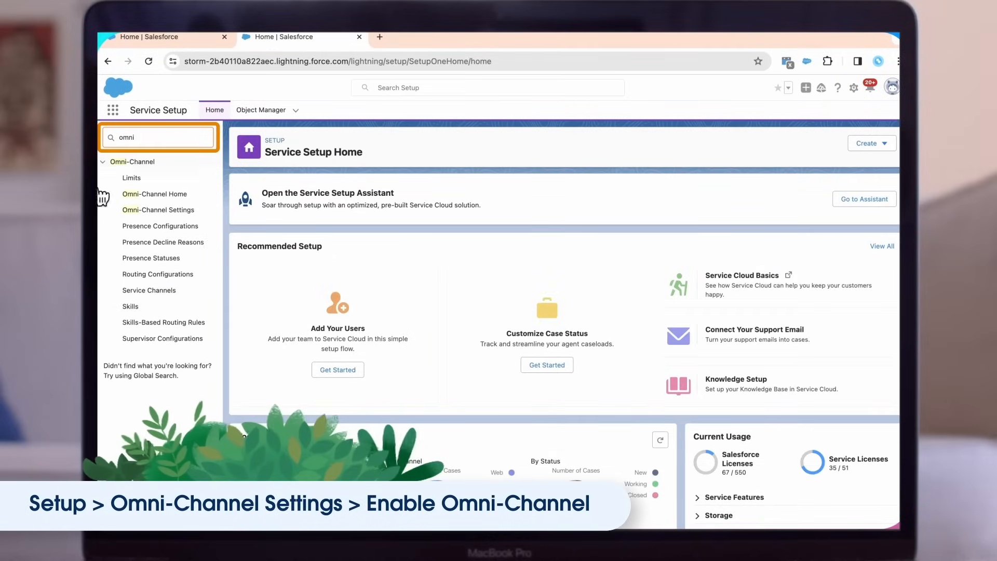
{"action": "left_click", "coordinate": [159, 209]}
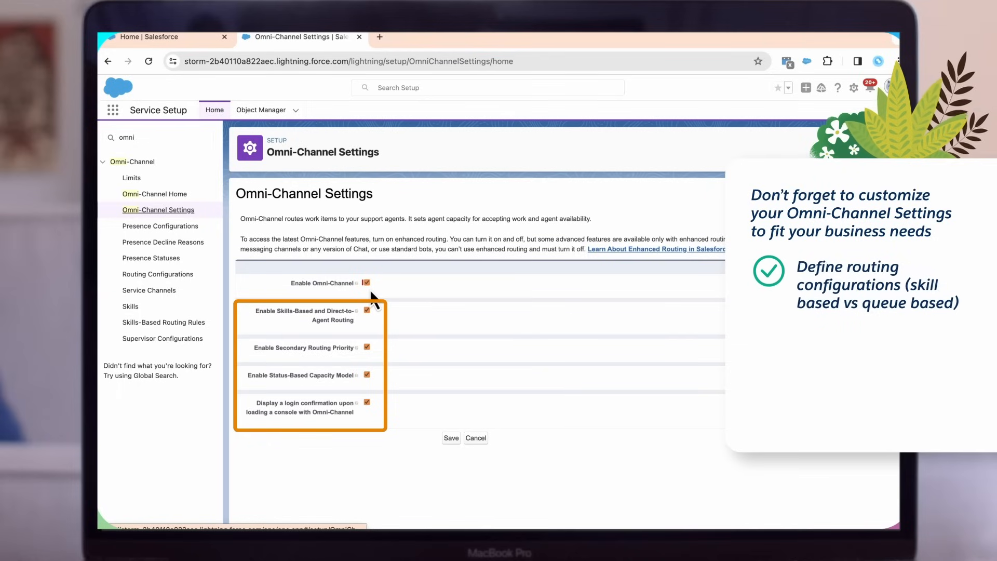
{"action": "mouse_move", "coordinate": [377, 394]}
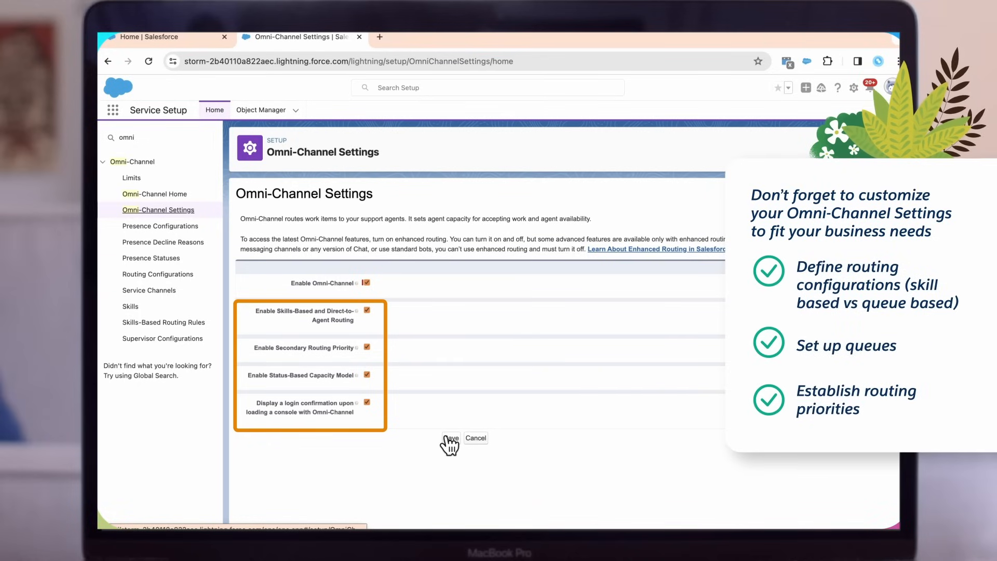
{"action": "left_click", "coordinate": [450, 437]}
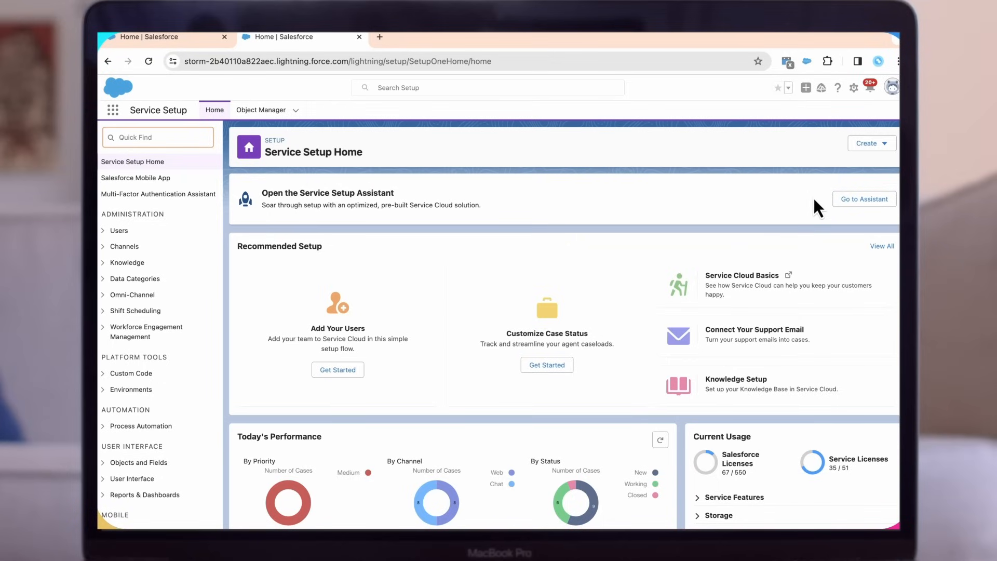
Step: Add a new presence status 'Lunch Break' marked as Busy and save it
{"action": "type", "text": "presence"}
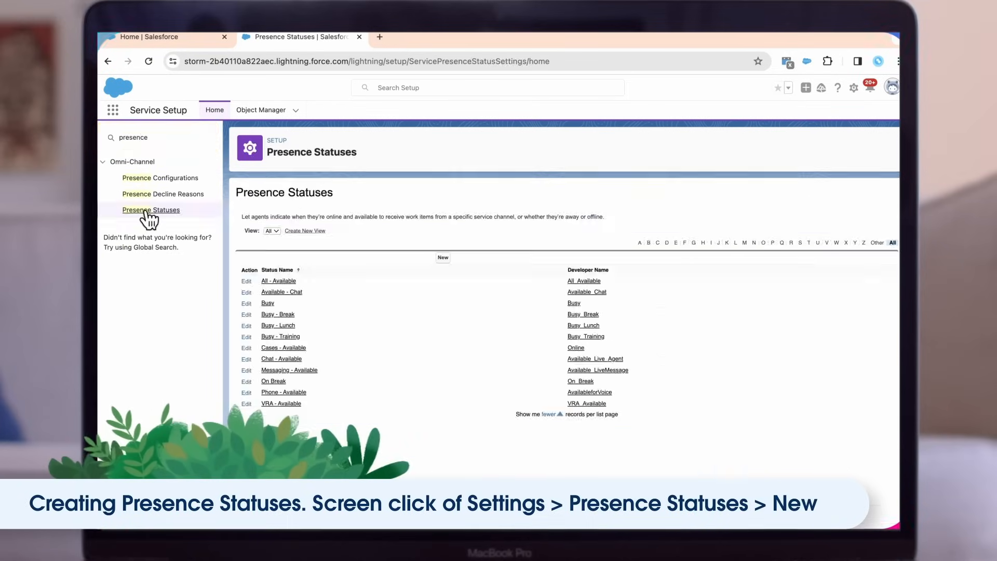
{"action": "left_click", "coordinate": [442, 257]}
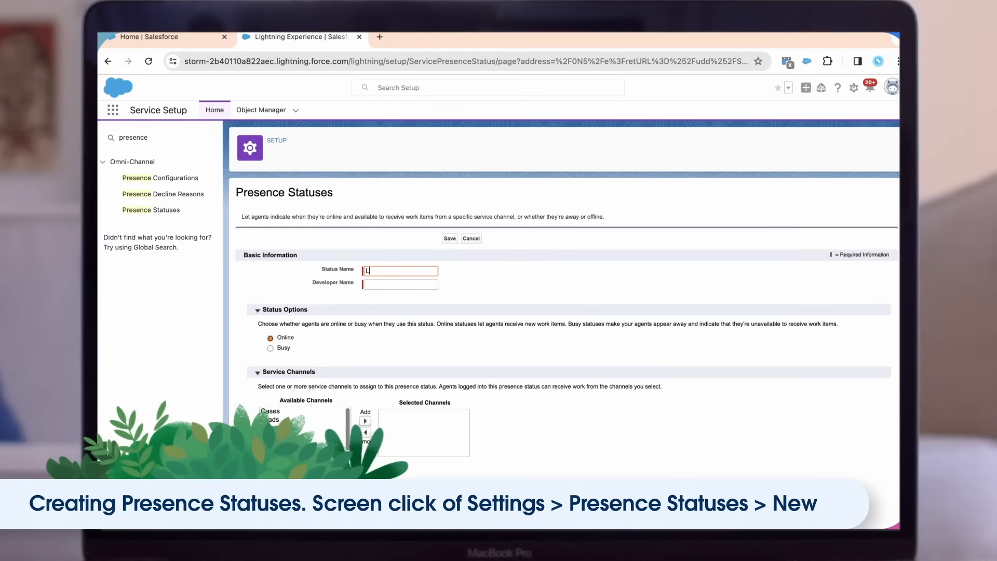
{"action": "type", "text": "Lunch Brea"}
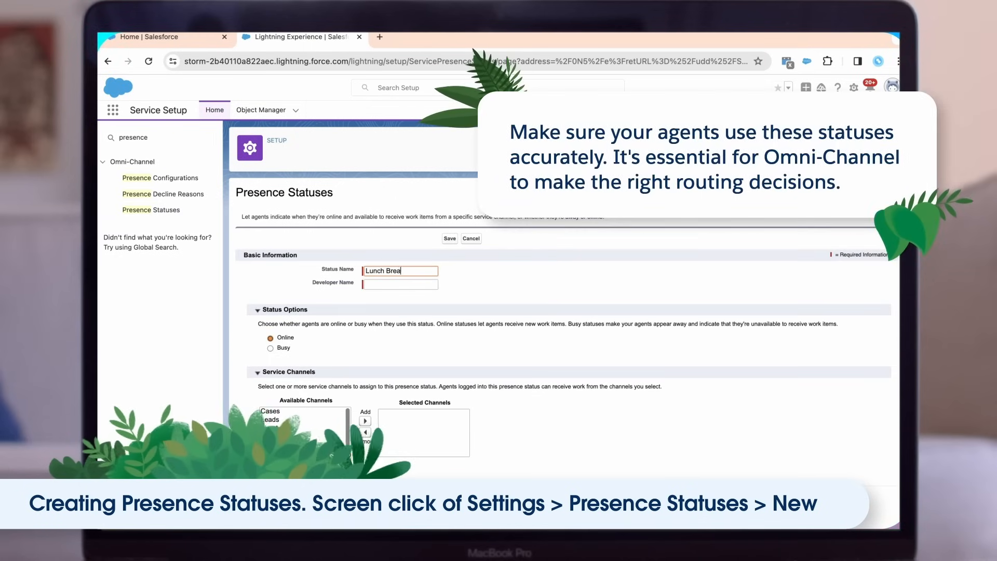
{"action": "left_click", "coordinate": [271, 348]}
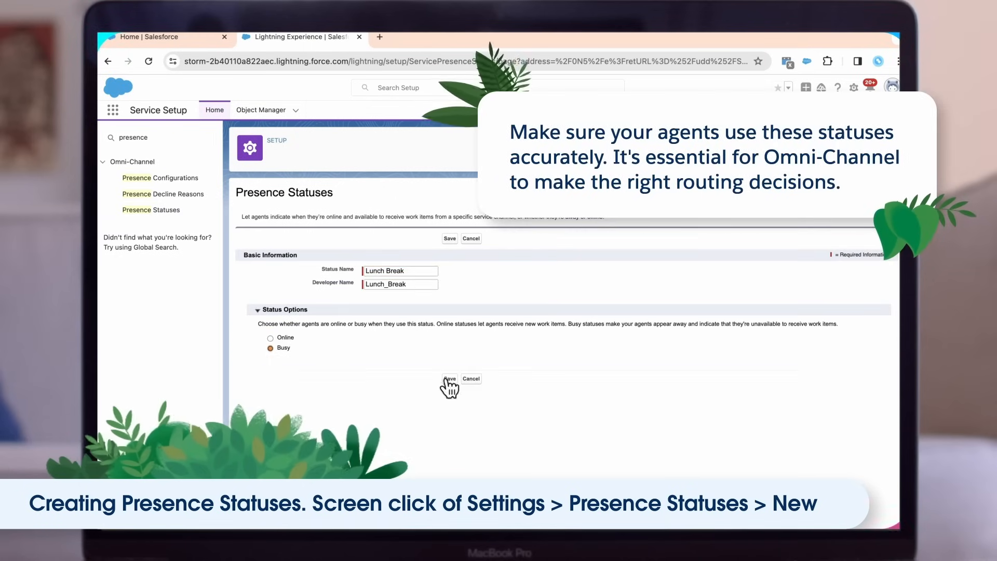
{"action": "left_click", "coordinate": [450, 378]}
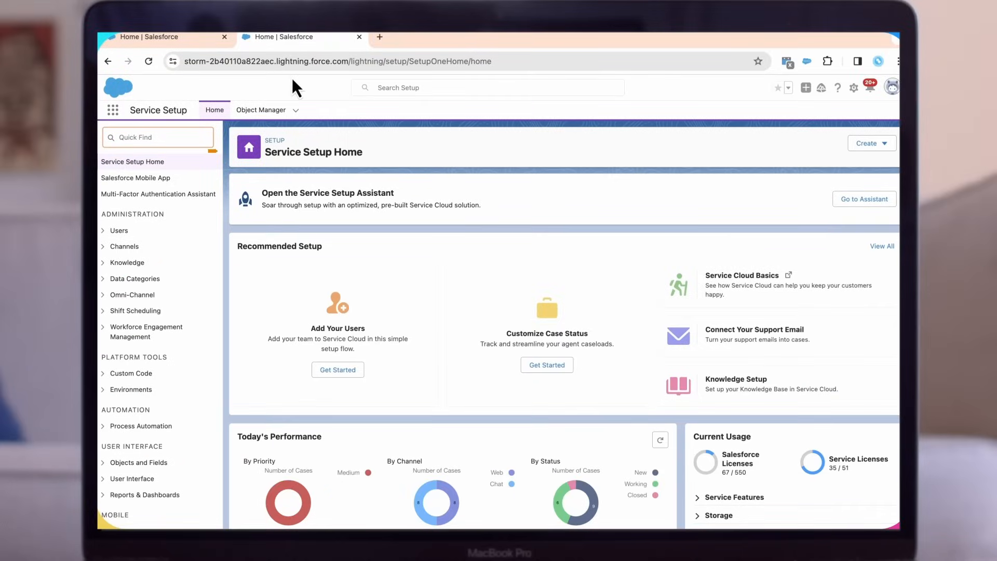
Step: Create routing configuration 'ECS' with priority 1, Most Available model and 30-second push time-out
{"action": "type", "text": "rout"}
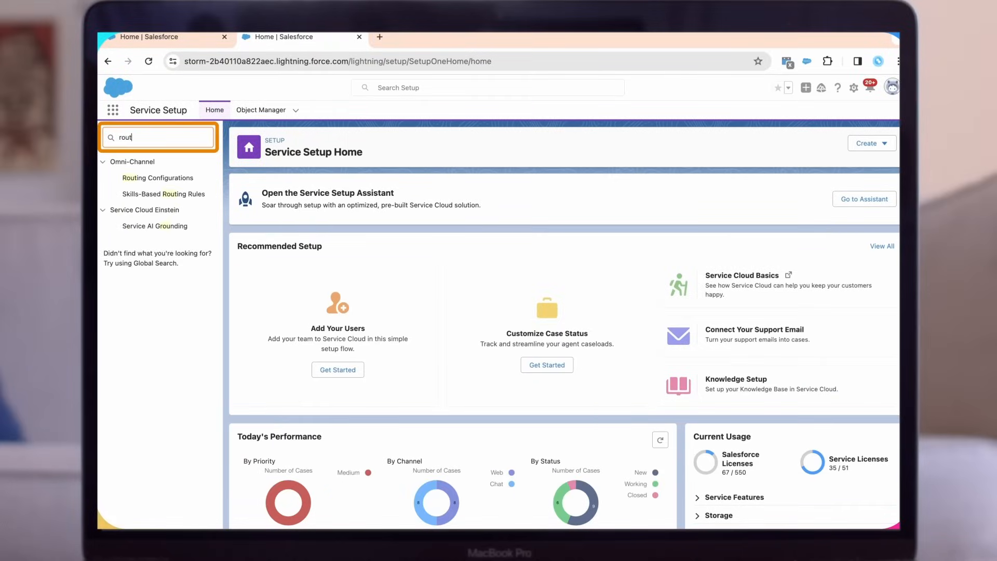
{"action": "left_click", "coordinate": [157, 178]}
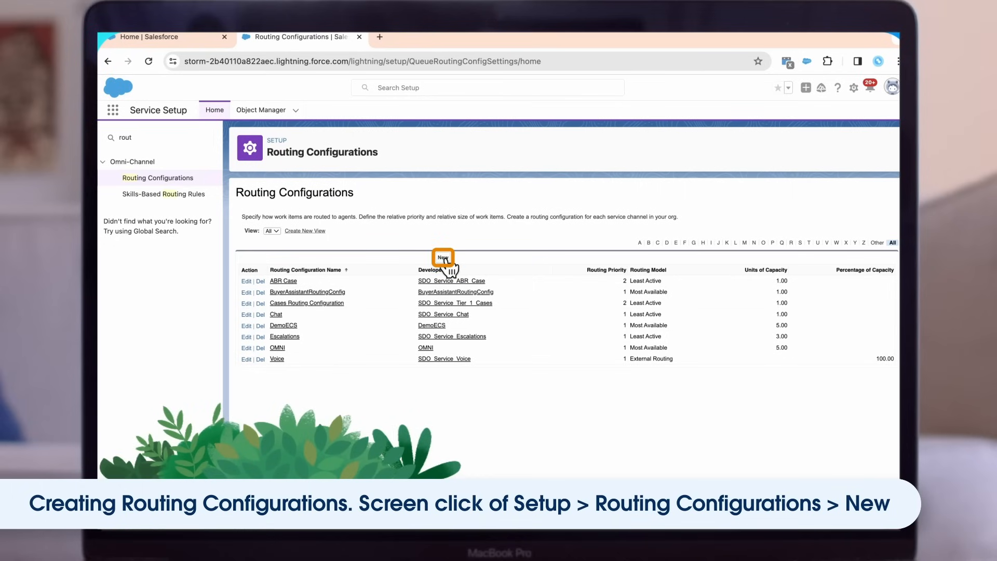
{"action": "left_click", "coordinate": [442, 257]}
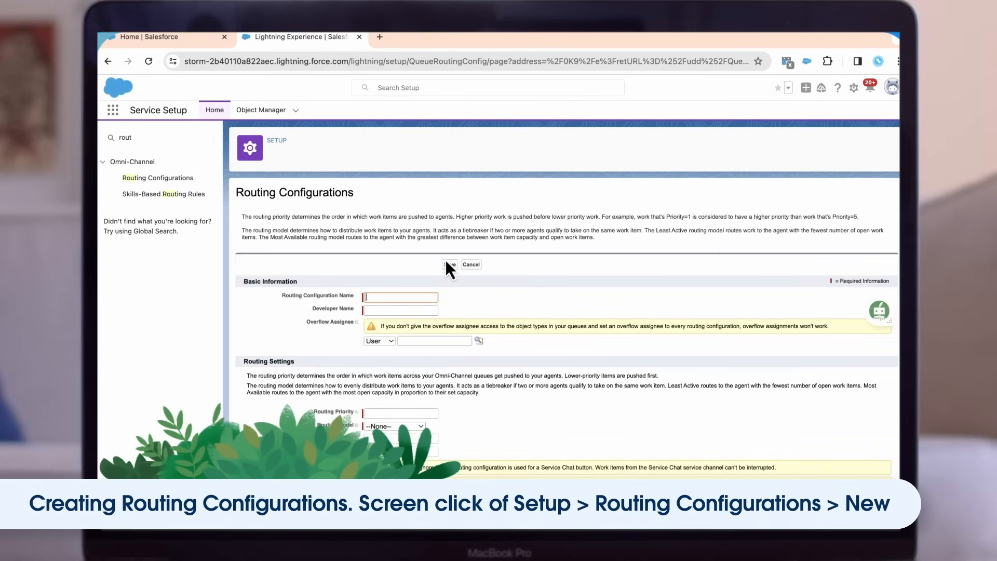
{"action": "type", "text": "ECS"}
{"action": "left_click", "coordinate": [400, 414]}
{"action": "type", "text": "1"}
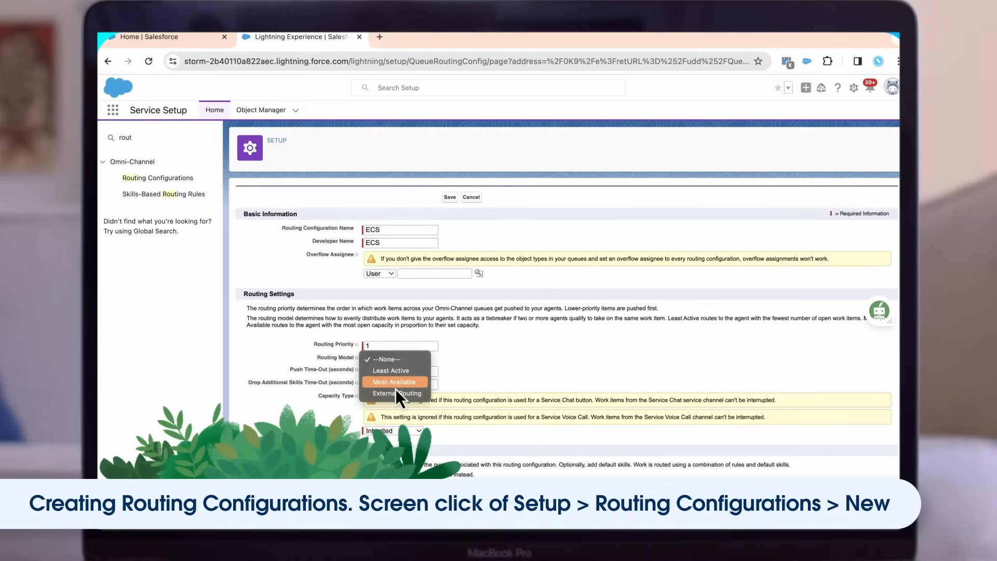
{"action": "left_click", "coordinate": [394, 382]}
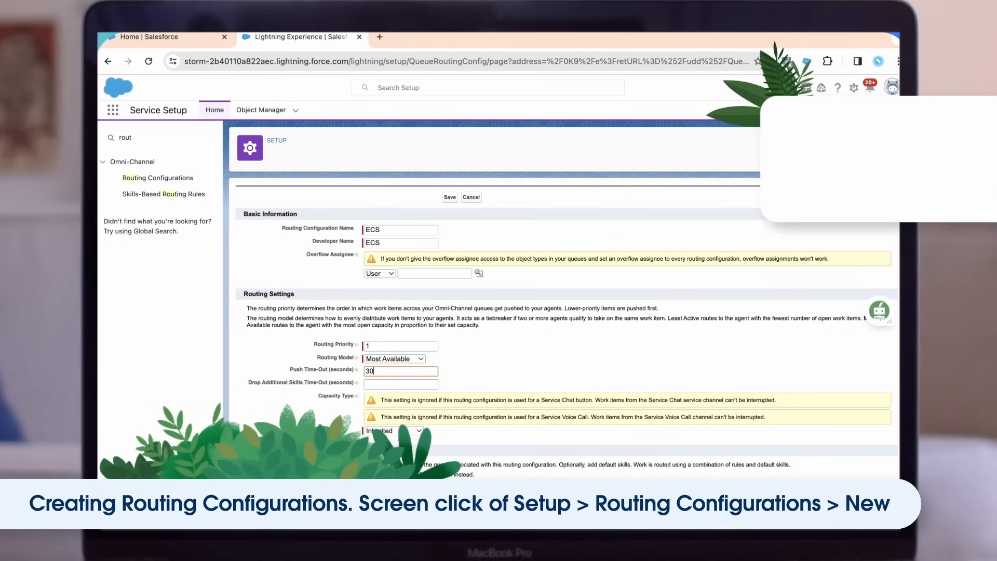
{"action": "scroll", "scroll_direction": "down", "scroll_amount": 3}
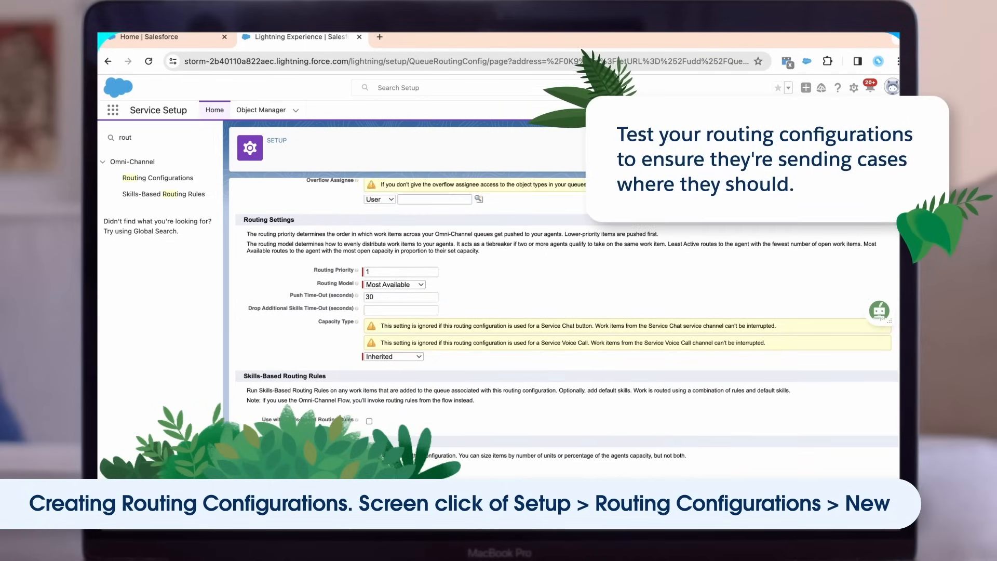
{"action": "left_click", "coordinate": [158, 177]}
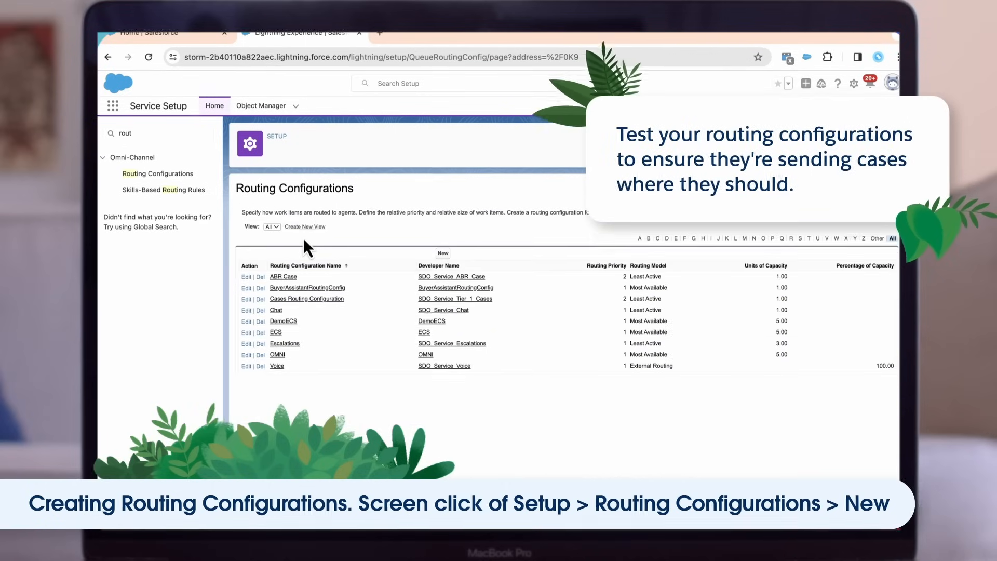
{"action": "left_click", "coordinate": [215, 105]}
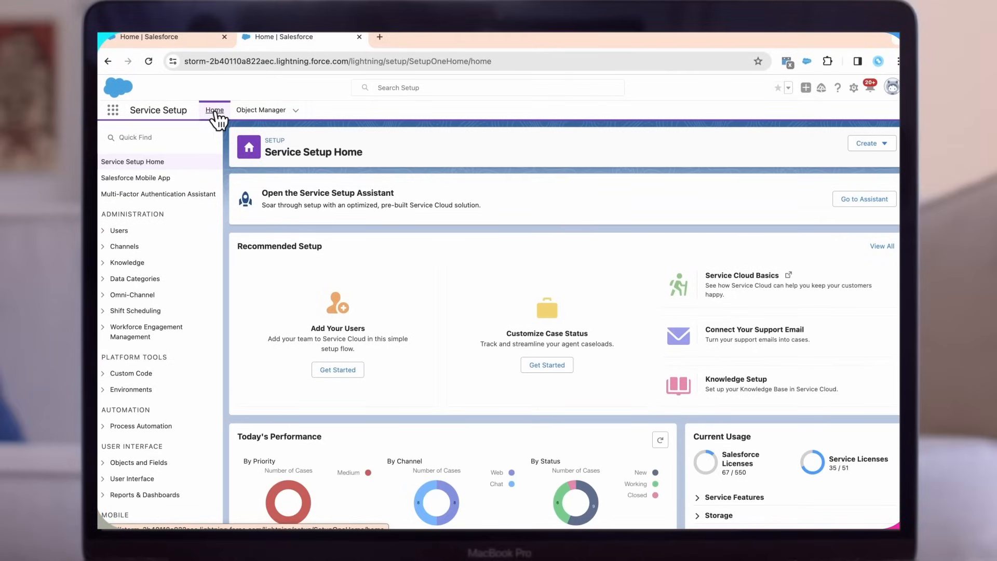
Step: Start a new queue named ECS from the Queues setup page
{"action": "type", "text": "Queu"}
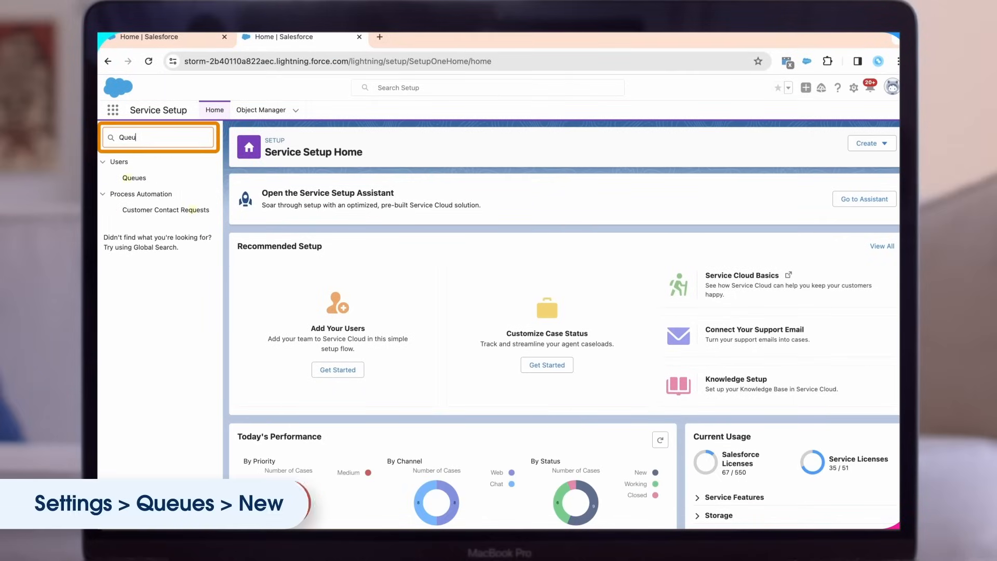
{"action": "left_click", "coordinate": [134, 178]}
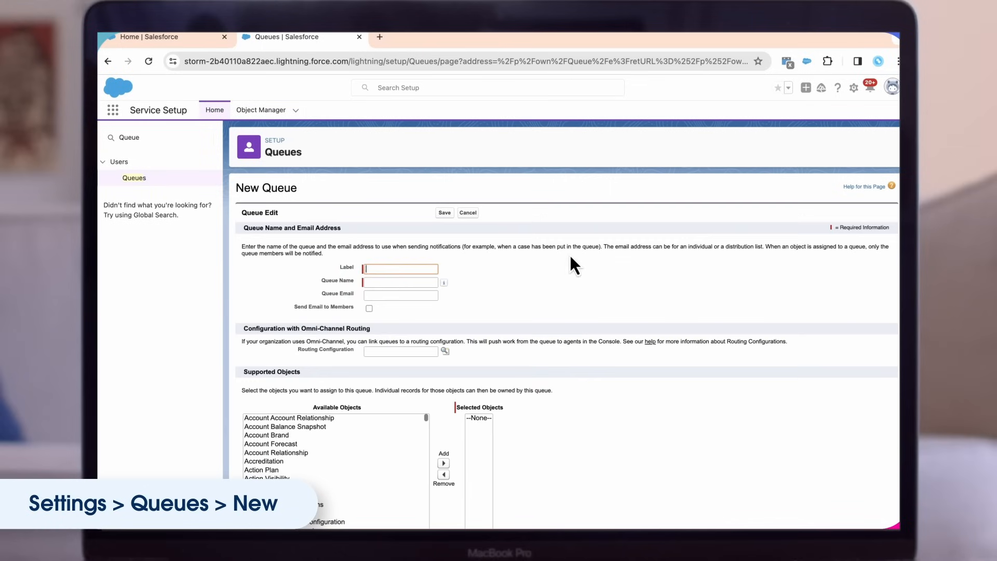
{"action": "type", "text": "ECS"}
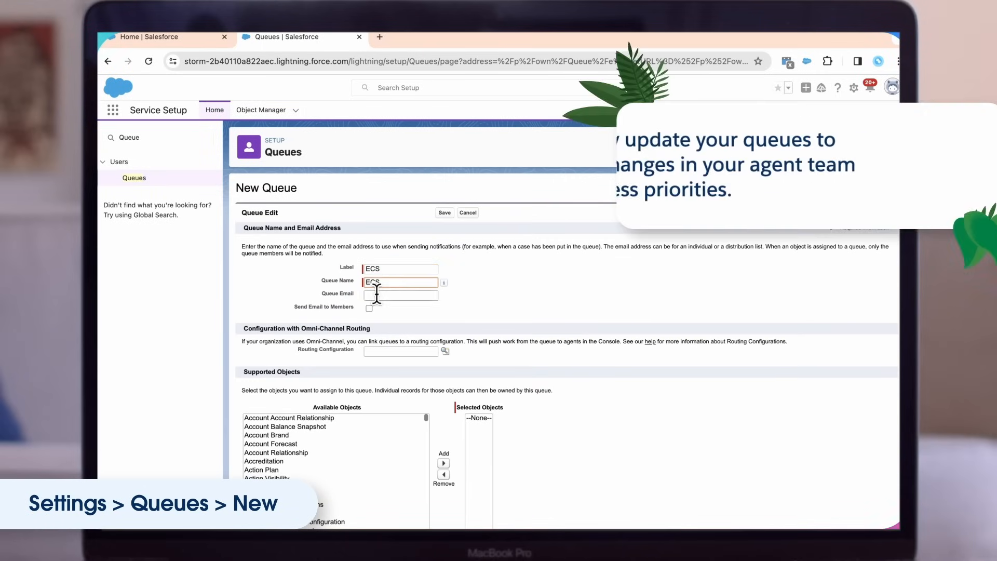
Step: Link the ECS queue to ECS routing for Cases, add six user members, and save
{"action": "scroll", "scroll_direction": "down", "scroll_amount": 3}
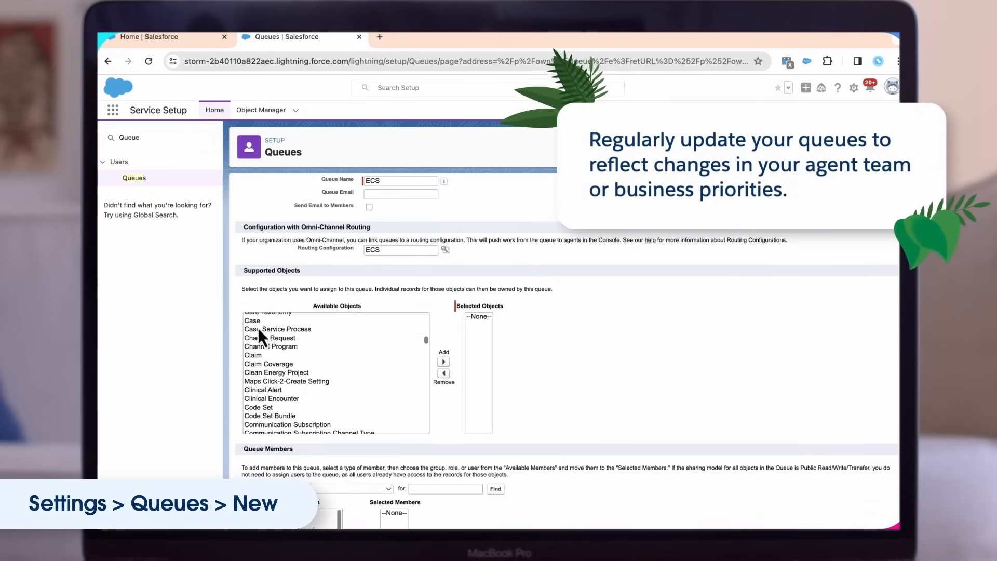
{"action": "scroll", "scroll_direction": "down", "scroll_amount": 3}
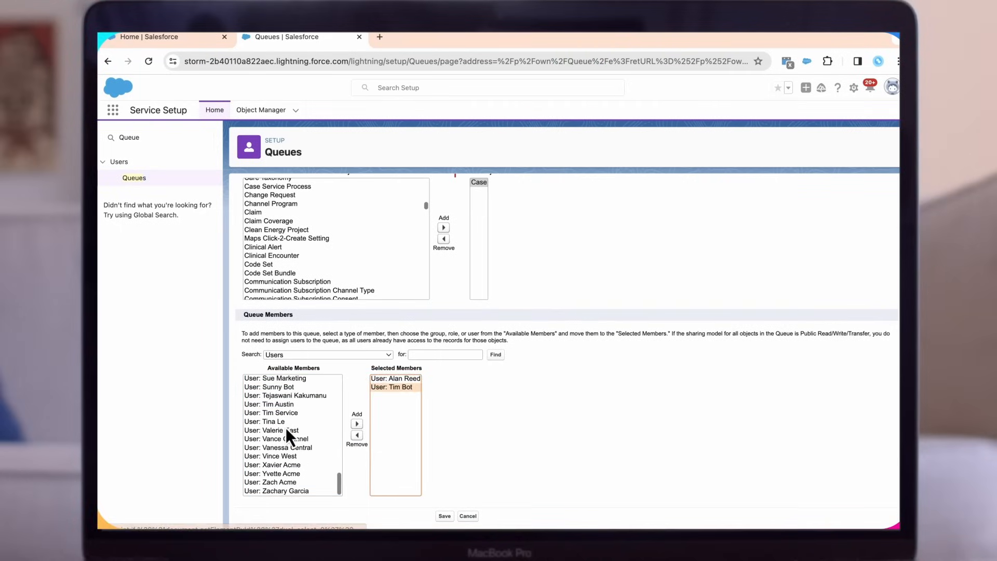
{"action": "left_click", "coordinate": [357, 423]}
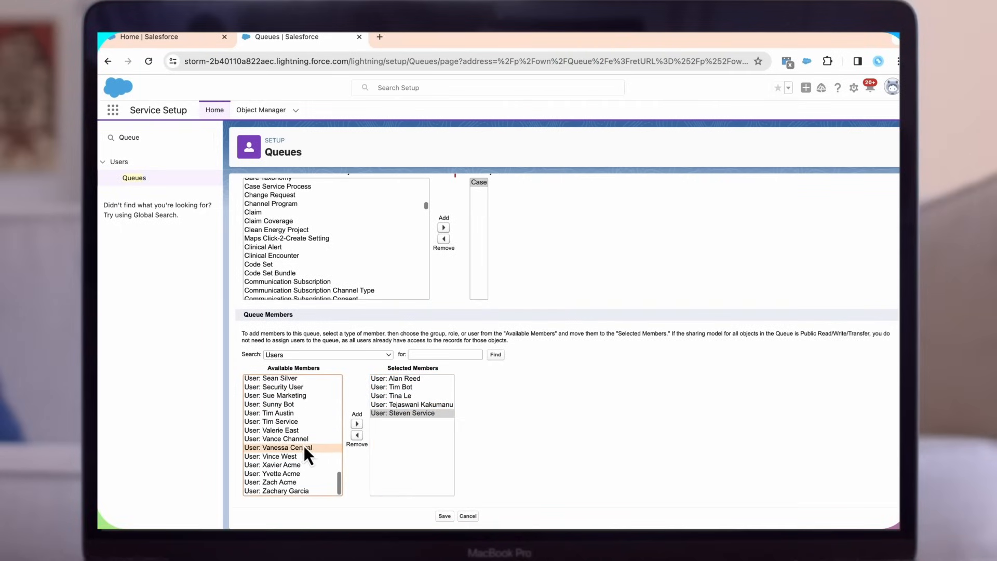
{"action": "left_click", "coordinate": [445, 516]}
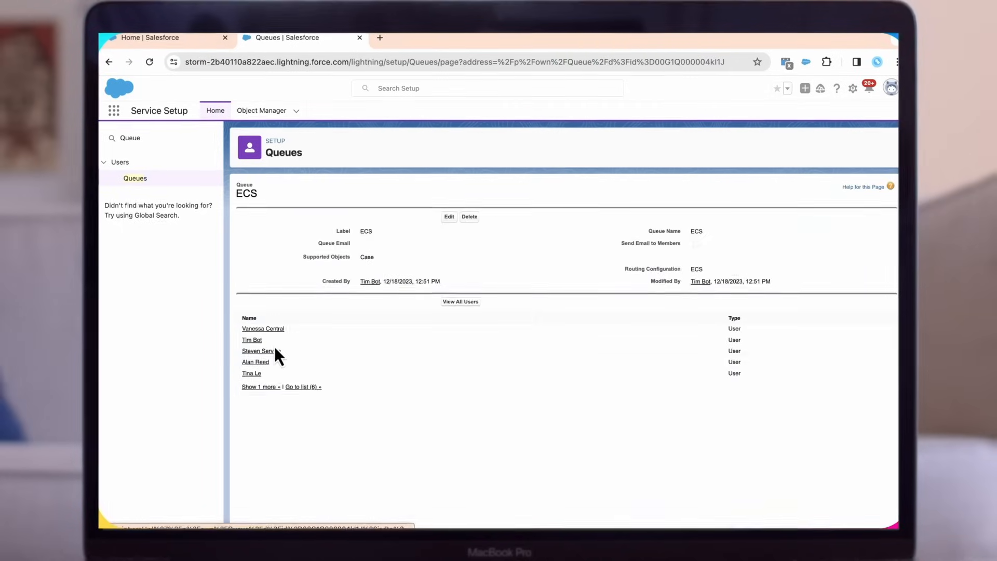